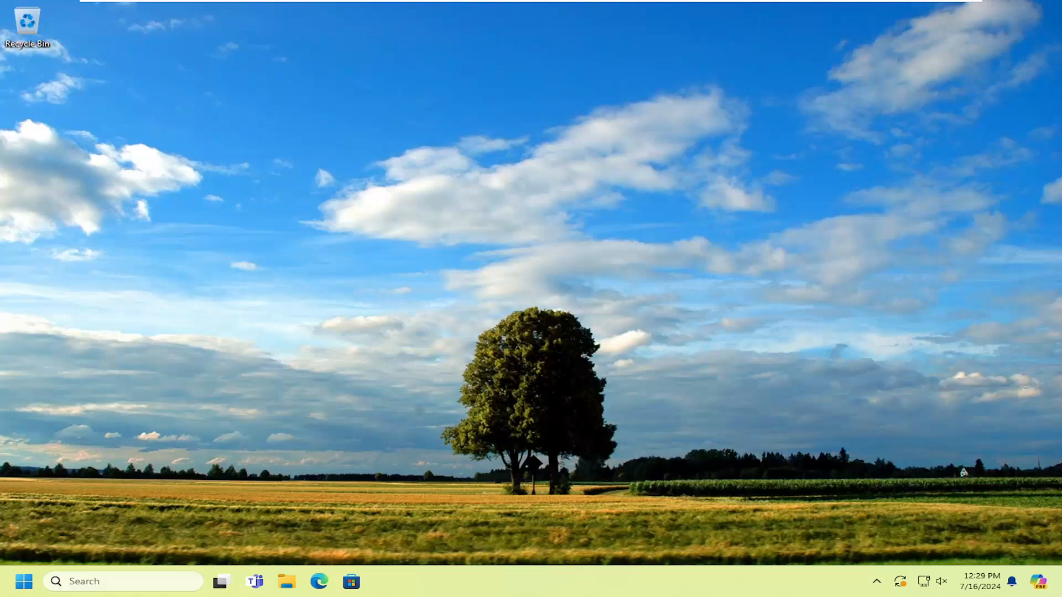
{"action": "mouse_move", "coordinate": [263, 317]}
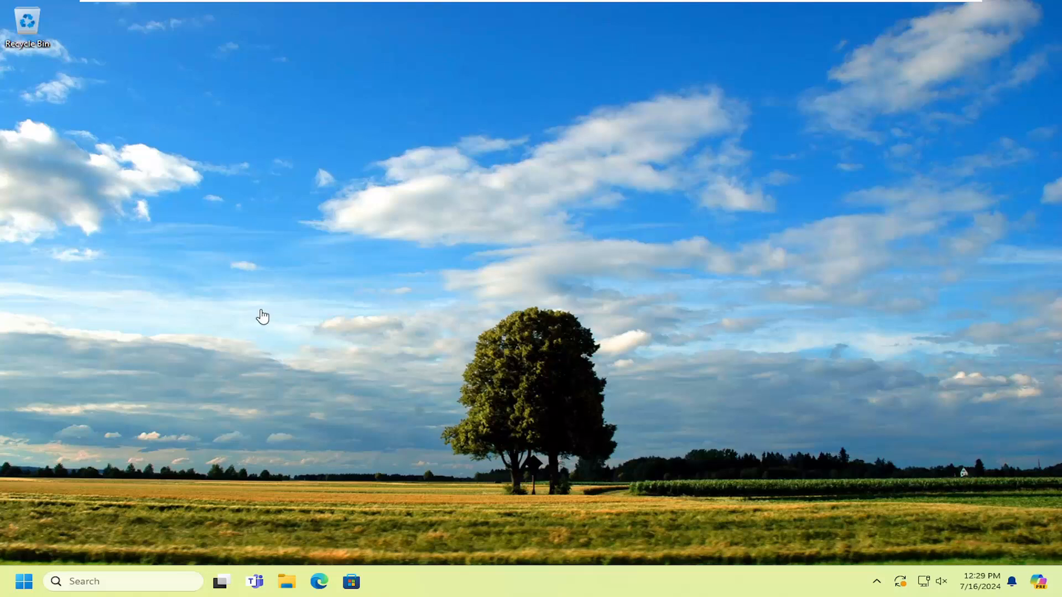
{"action": "mouse_move", "coordinate": [278, 326]}
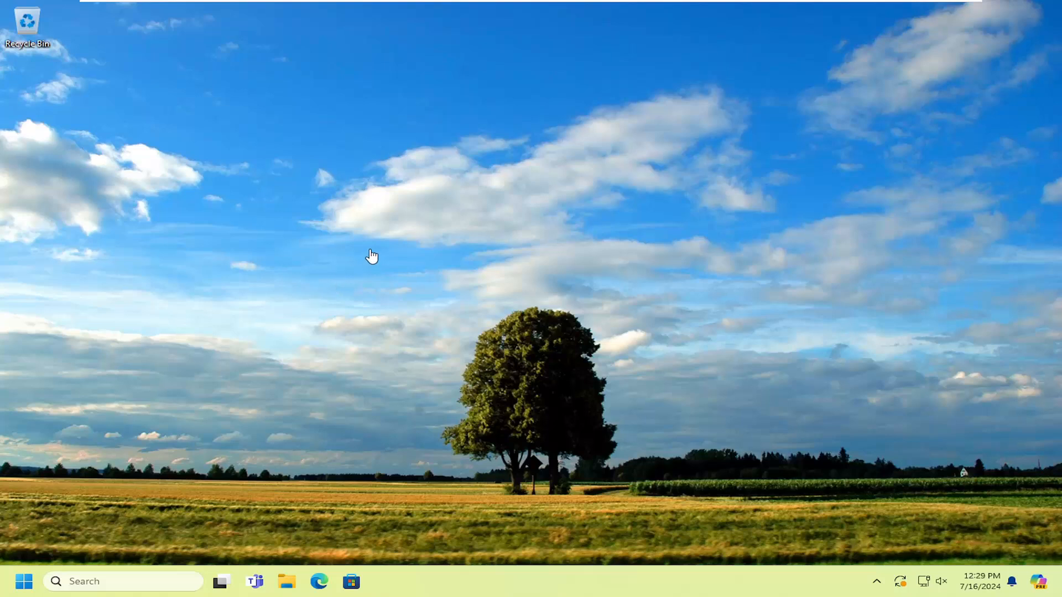
Step: Launch File Explorer from a Start search for 'file explorer'
{"action": "left_click", "coordinate": [24, 581]}
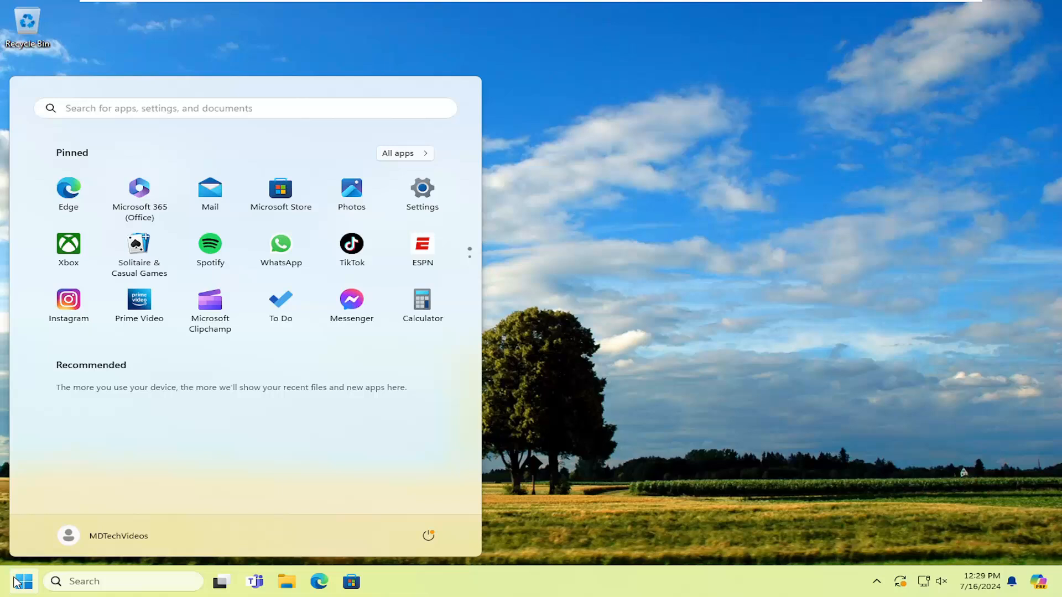
{"action": "type", "text": "file explorer"}
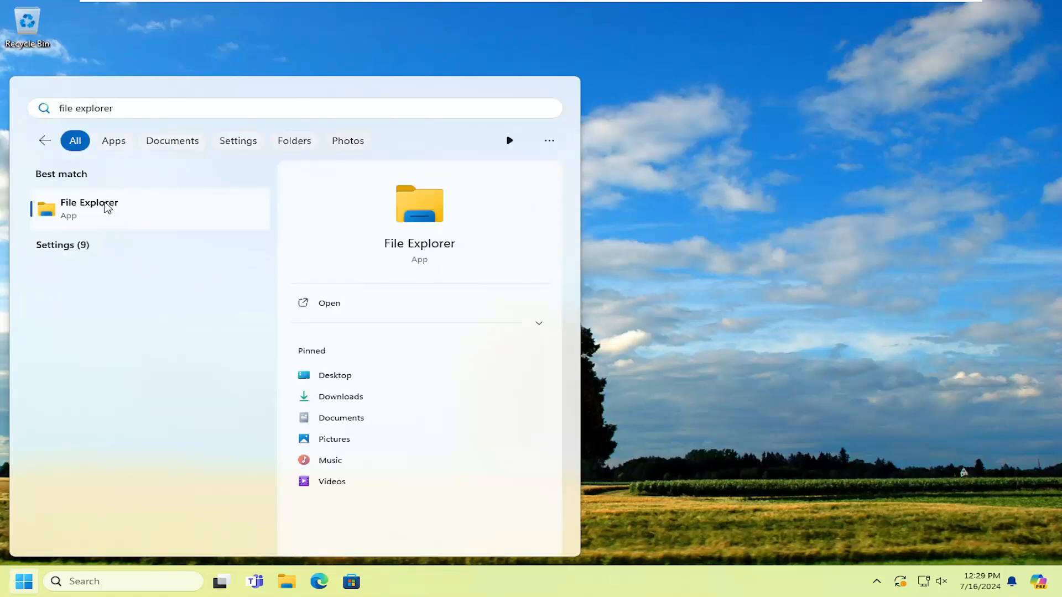
{"action": "left_click", "coordinate": [88, 208]}
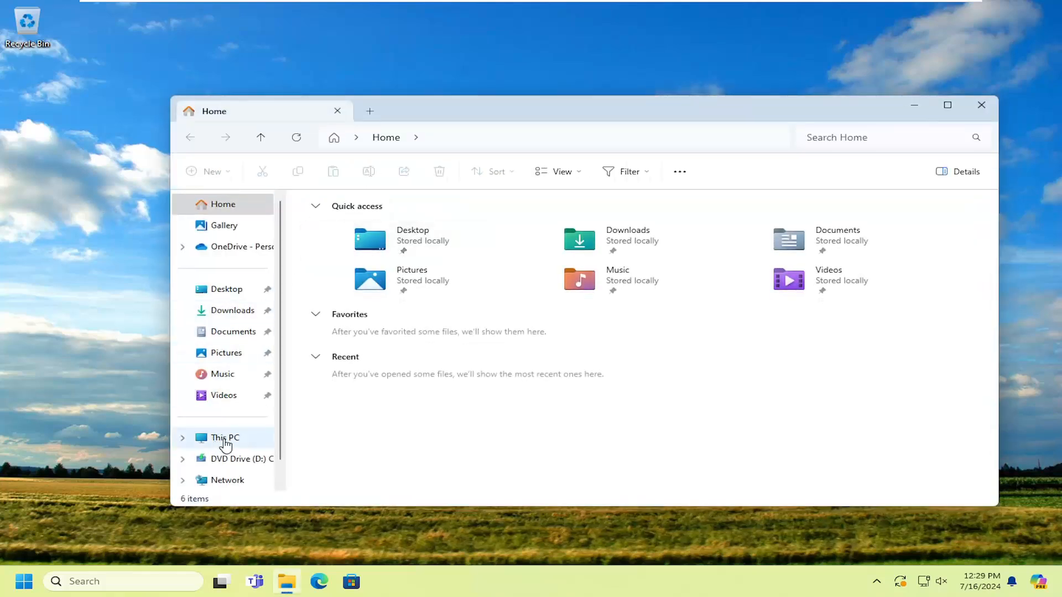
Step: Show This PC with Local Disk (C:) and DVD Drive (D:) listed
{"action": "left_click", "coordinate": [225, 438]}
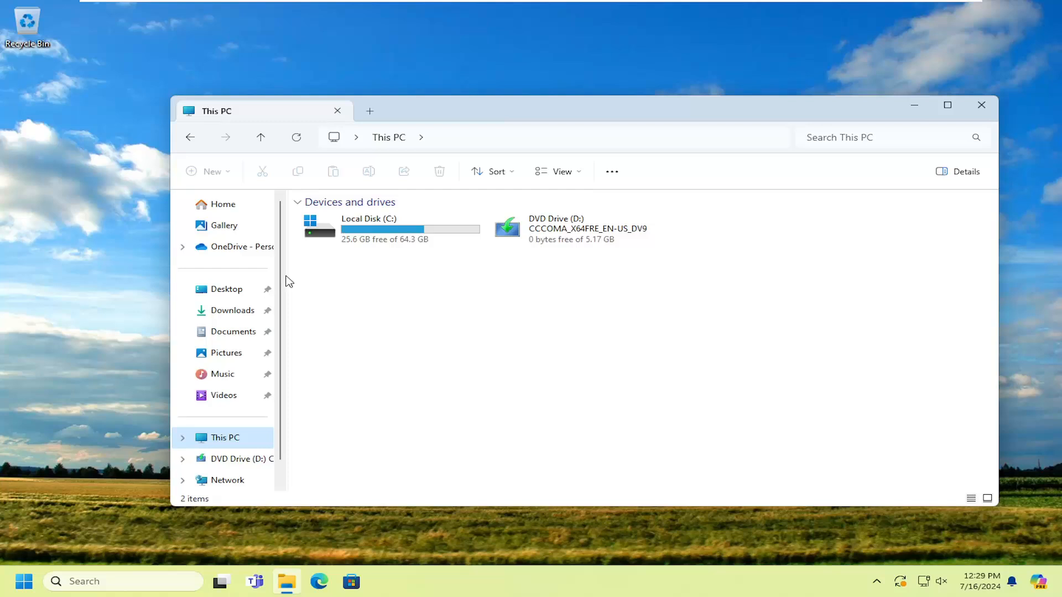
{"action": "left_click", "coordinate": [297, 202]}
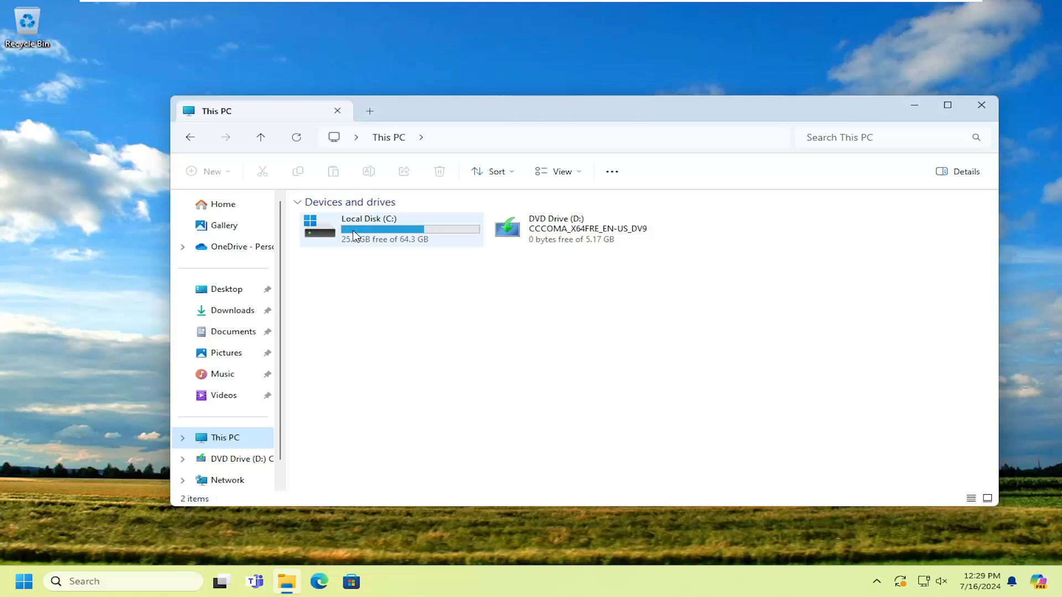
Step: Show the context menu for Local Disk (C:), then close the File Explorer window
{"action": "right_click", "coordinate": [369, 229]}
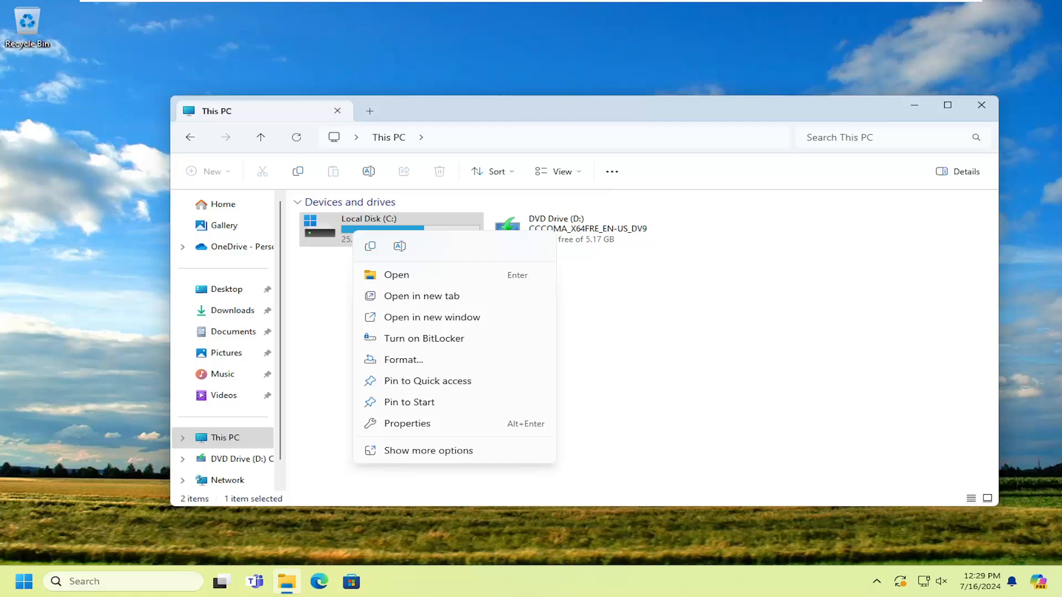
{"action": "mouse_move", "coordinate": [1024, 110]}
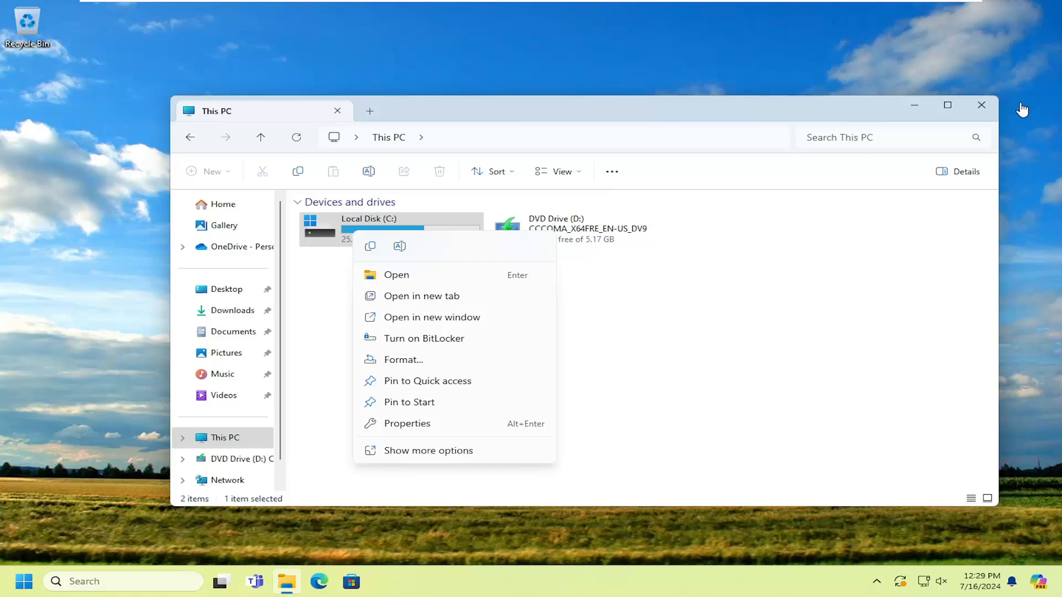
{"action": "left_click", "coordinate": [980, 106]}
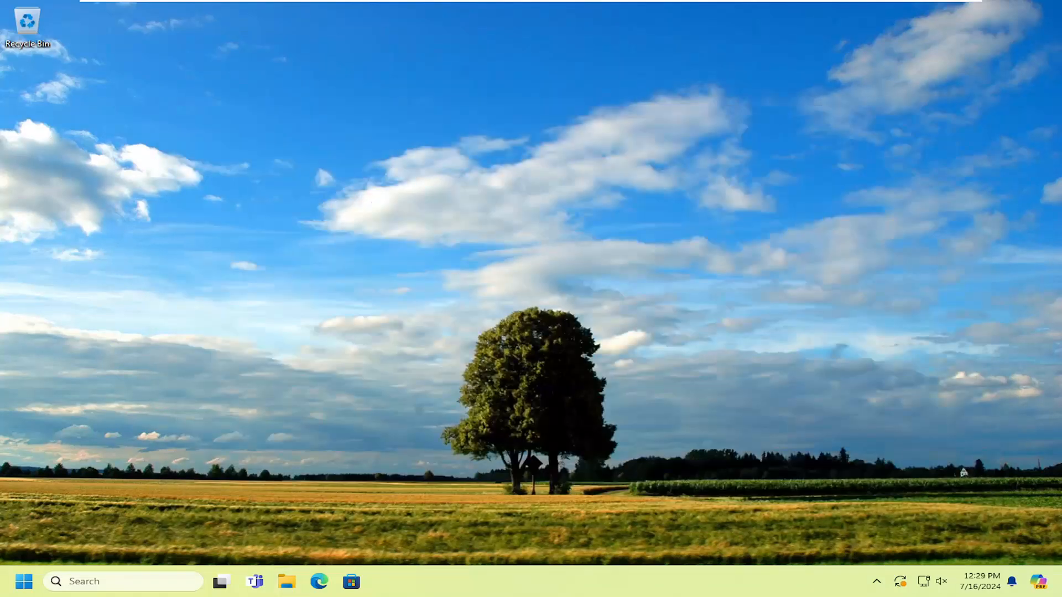